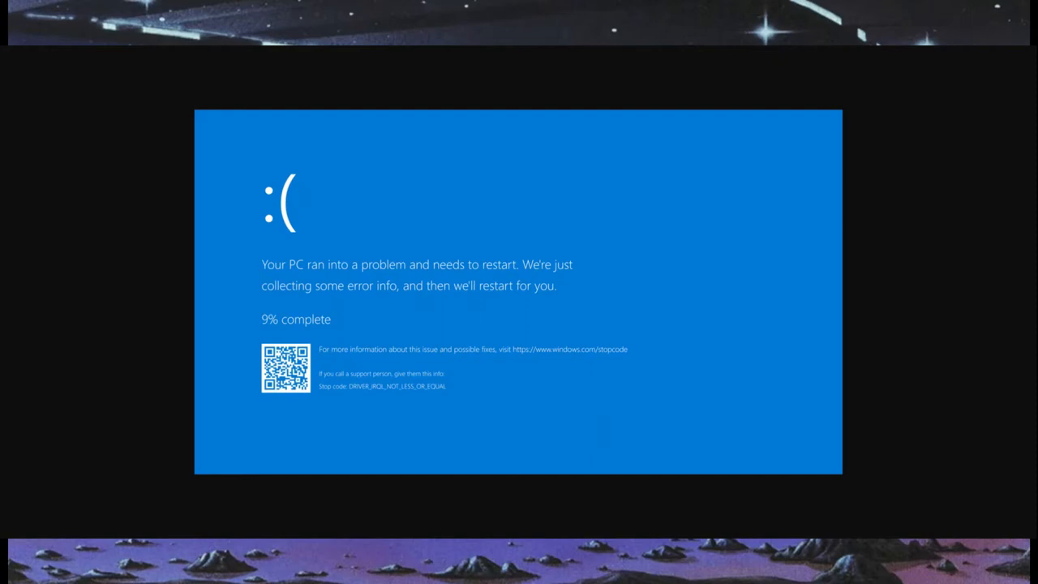
mouse_move(542, 224)
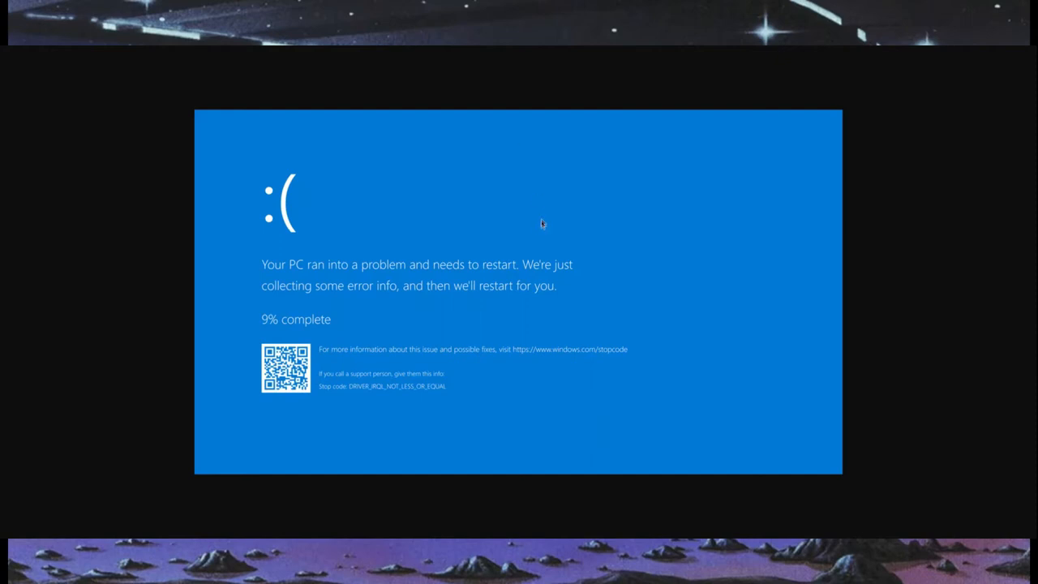
mouse_move(518, 218)
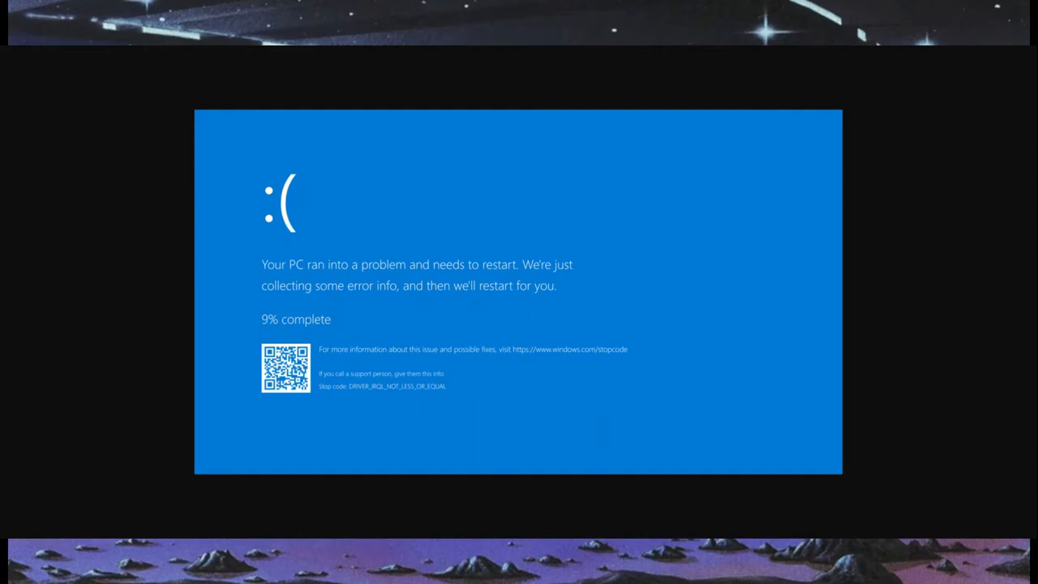
mouse_move(329, 130)
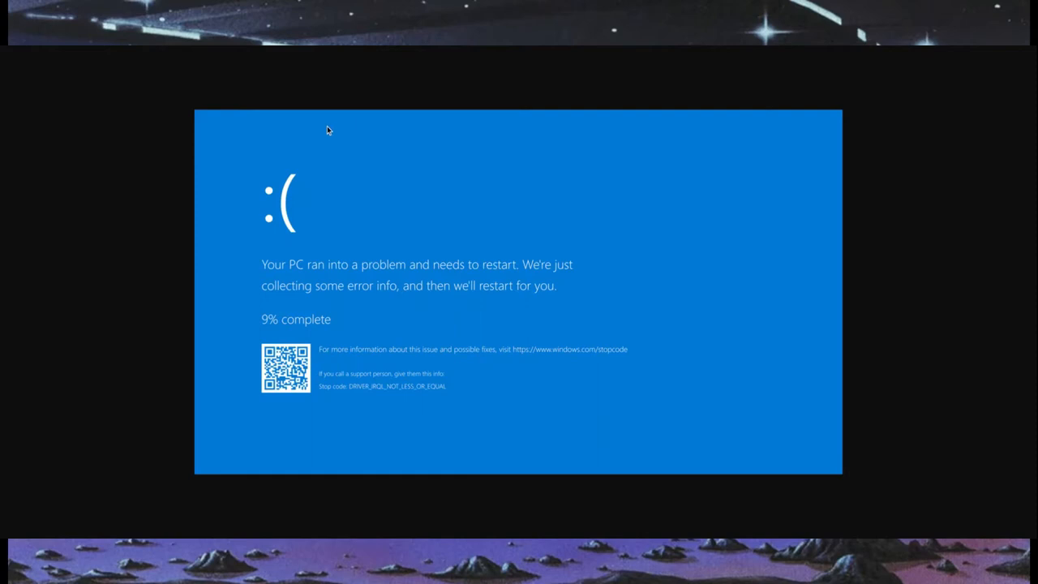
mouse_move(294, 217)
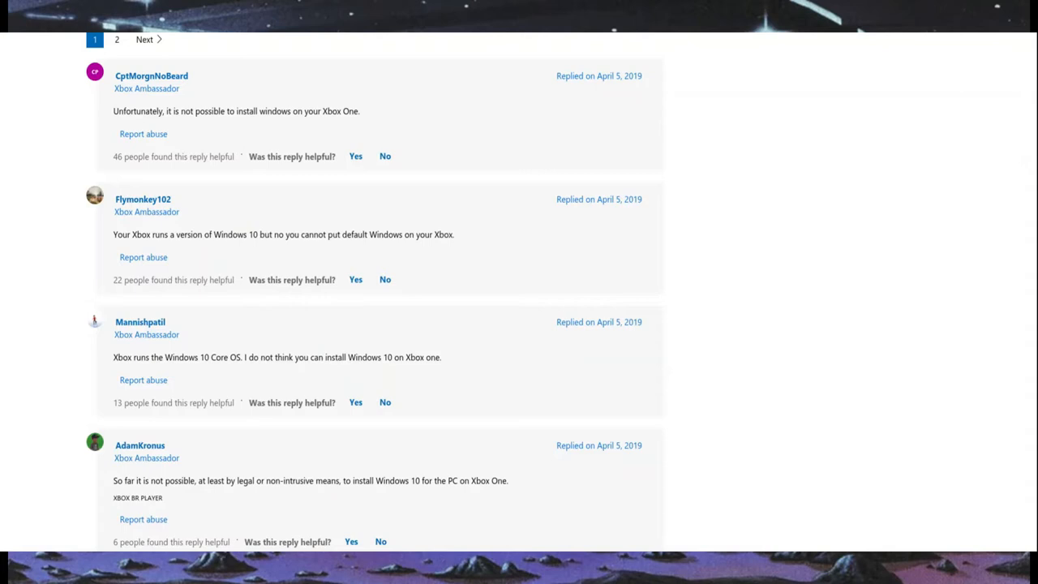
mouse_move(405, 68)
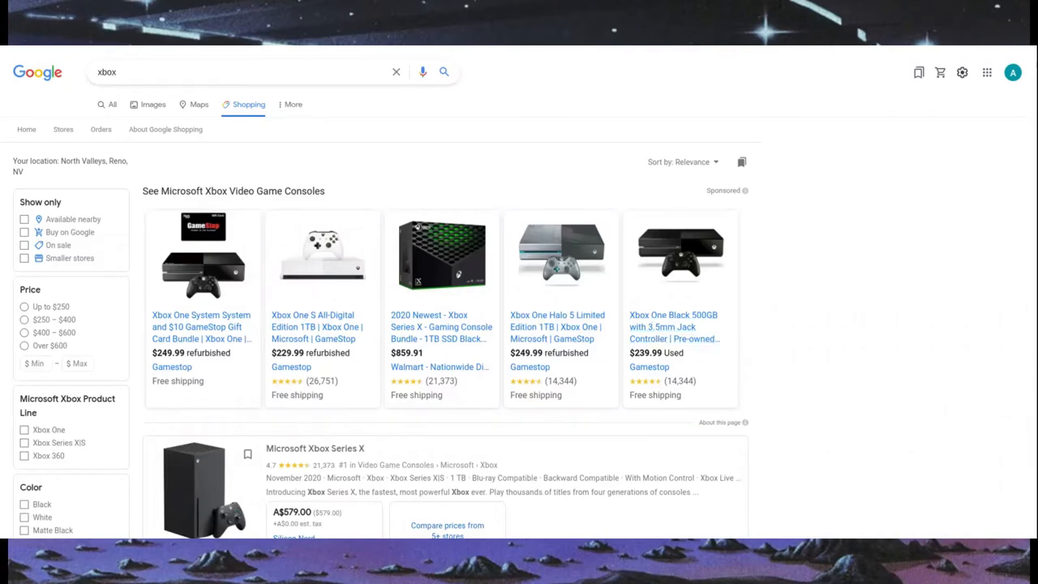
scroll(down, 3)
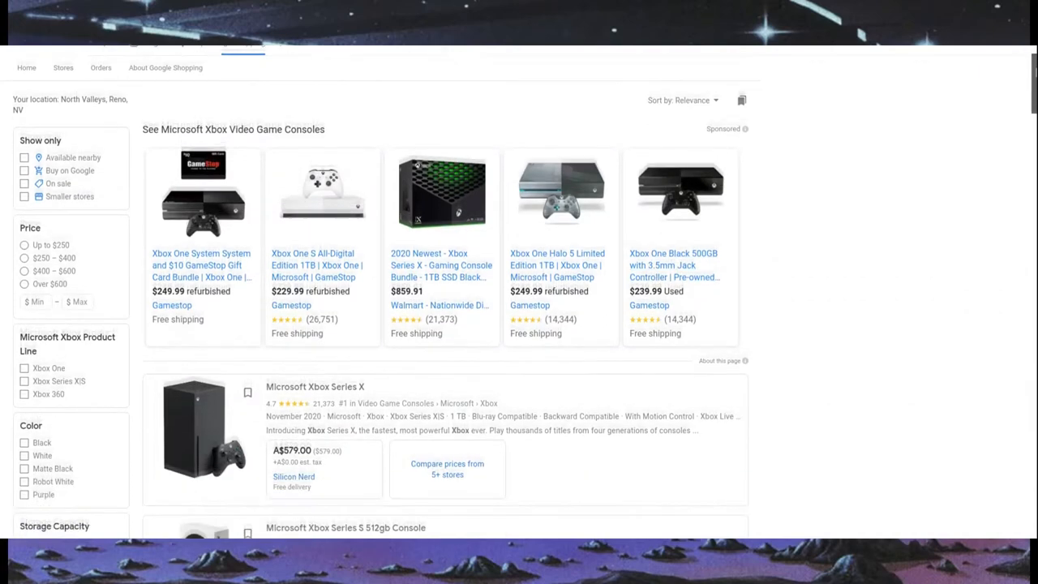
scroll(up, 3)
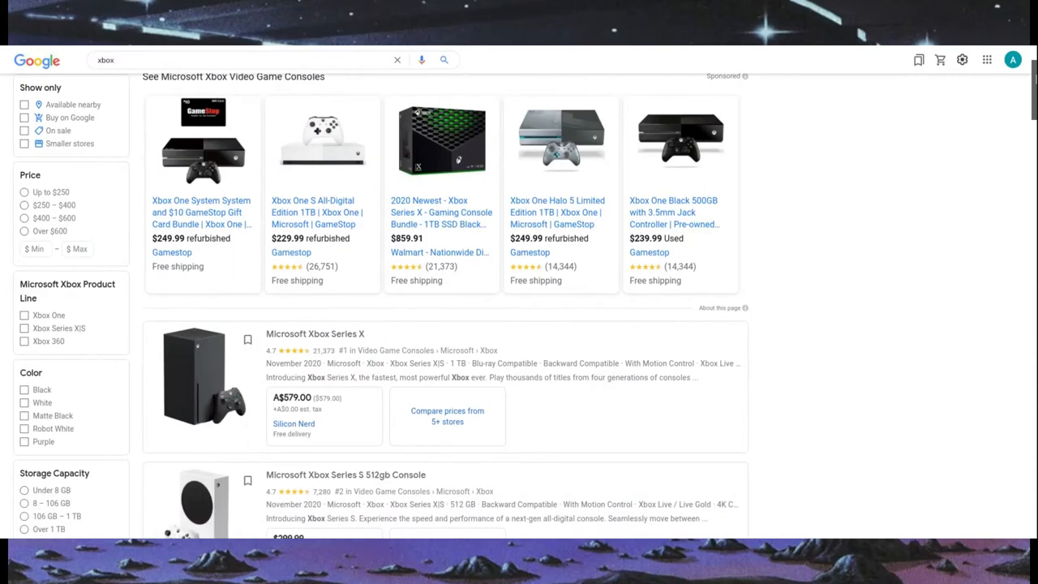
scroll(down, 3)
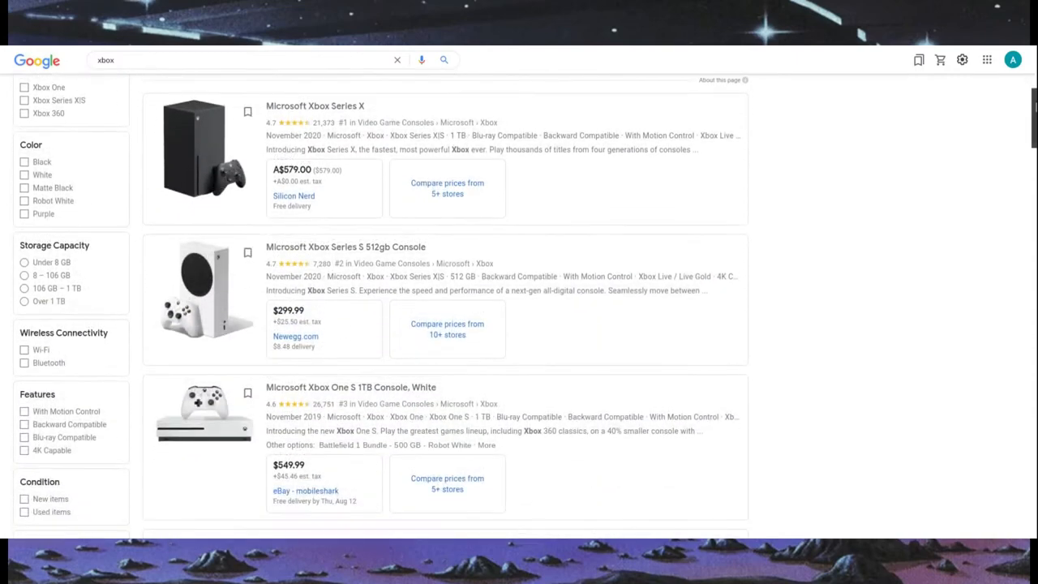
scroll(down, 3)
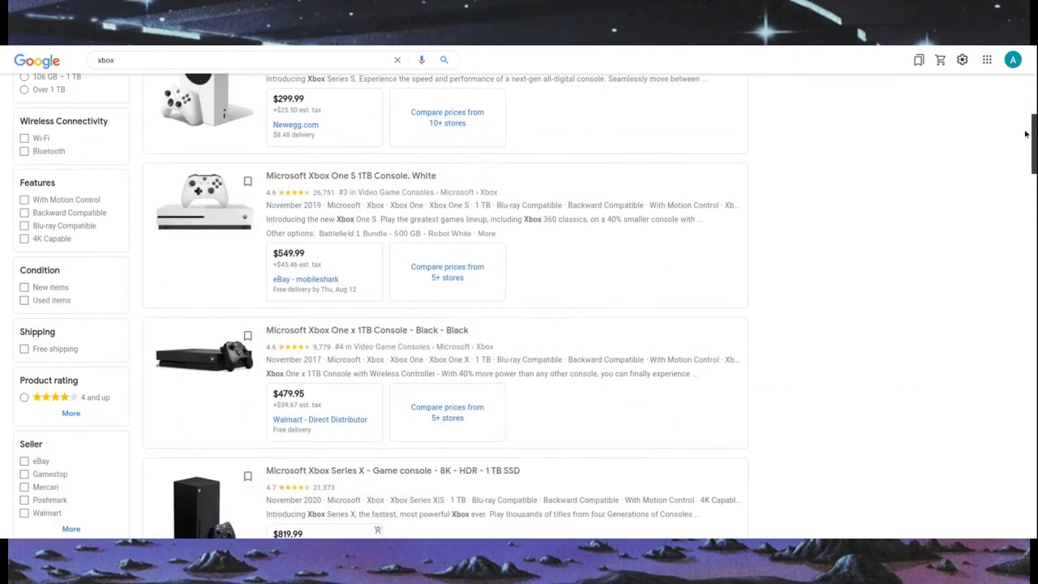
scroll(down, 3)
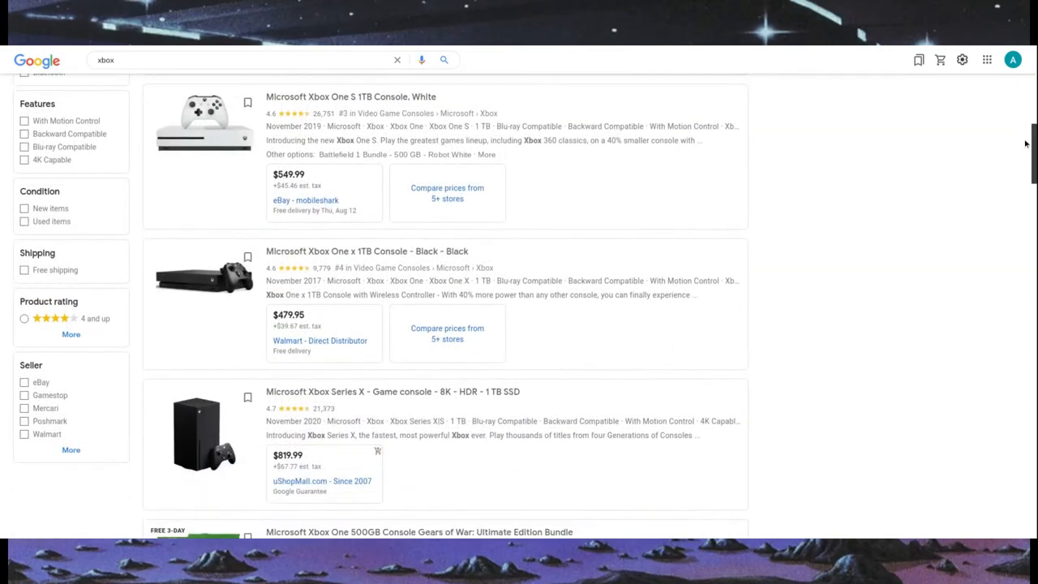
scroll(down, 3)
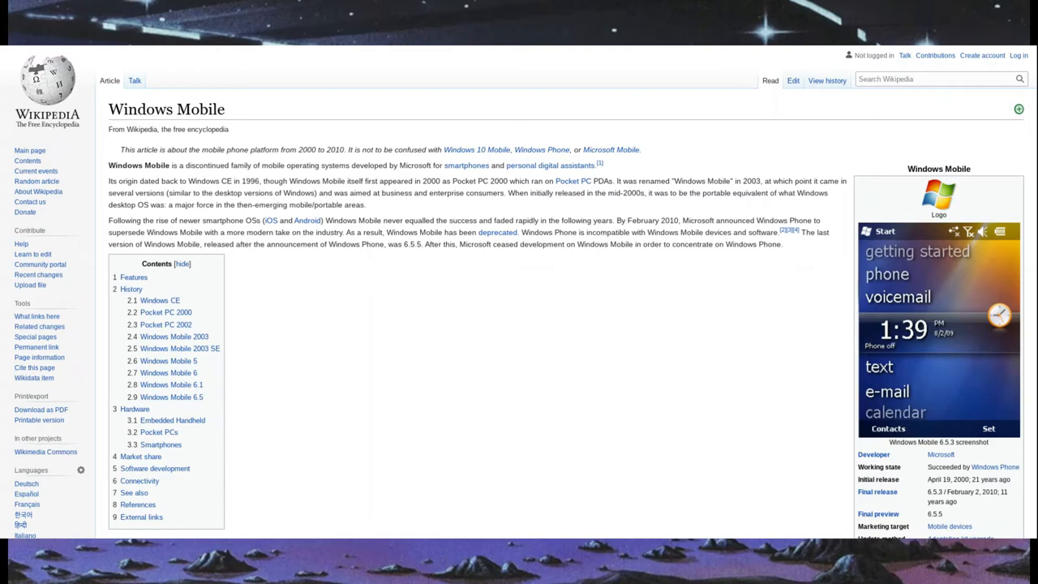
mouse_move(638, 330)
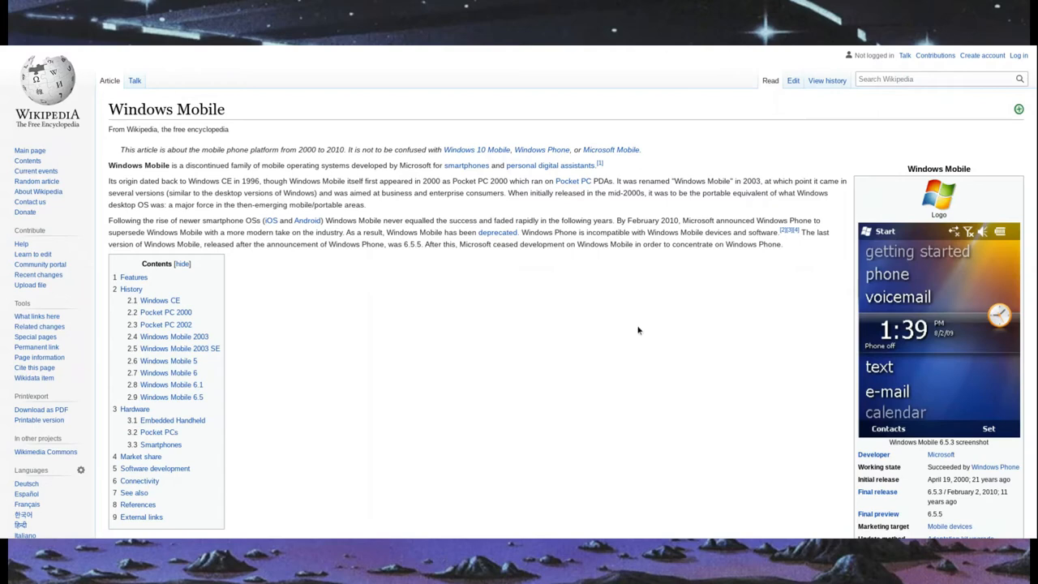
mouse_move(175, 48)
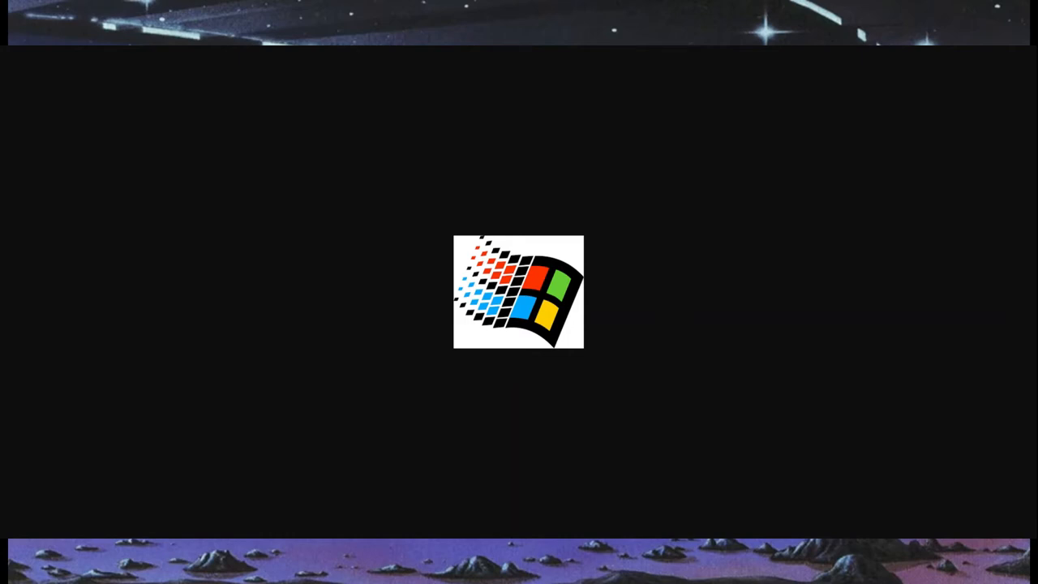
mouse_move(261, 78)
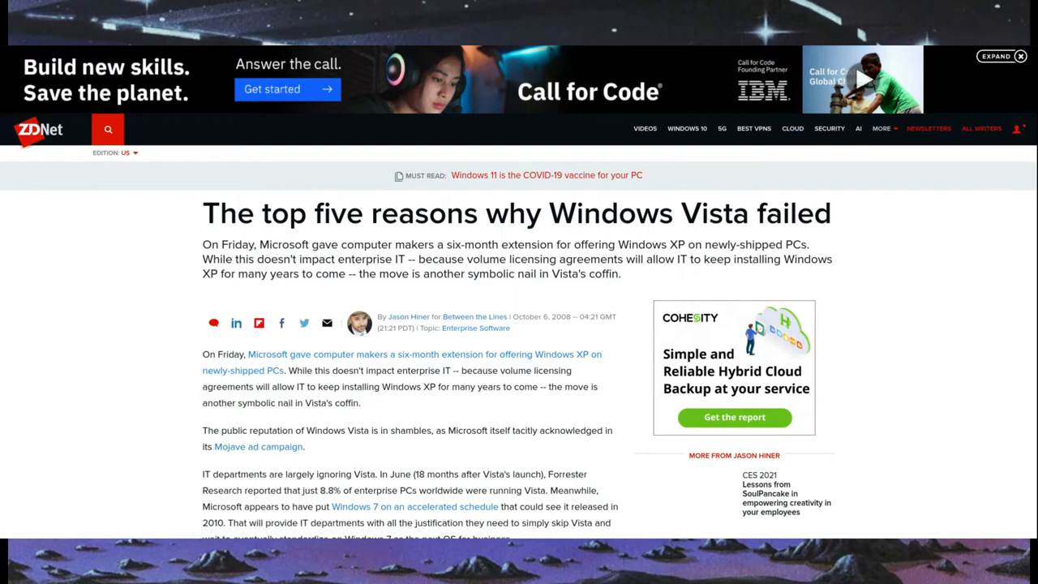
mouse_move(608, 398)
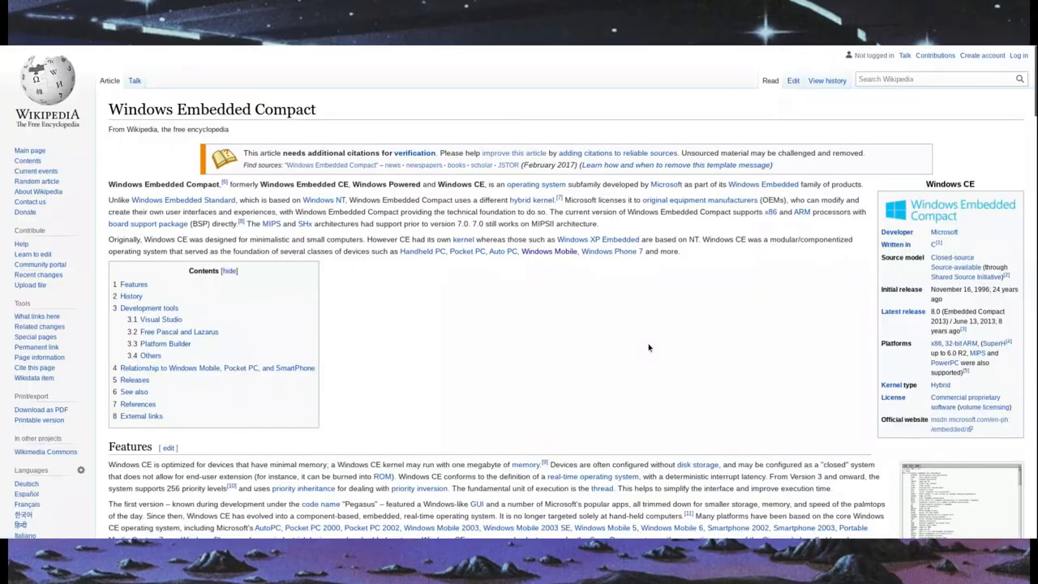
mouse_move(649, 348)
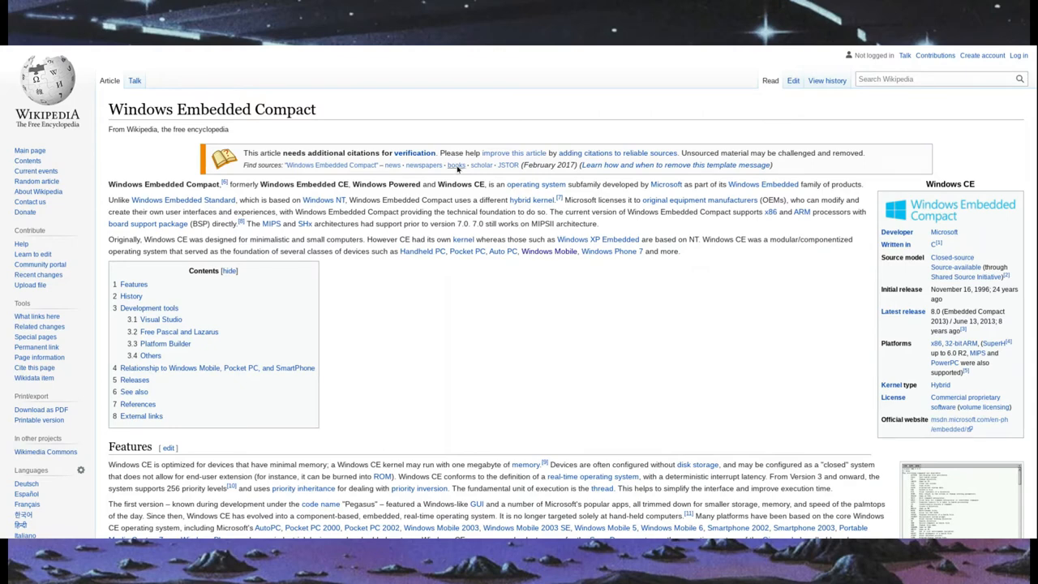
mouse_move(353, 84)
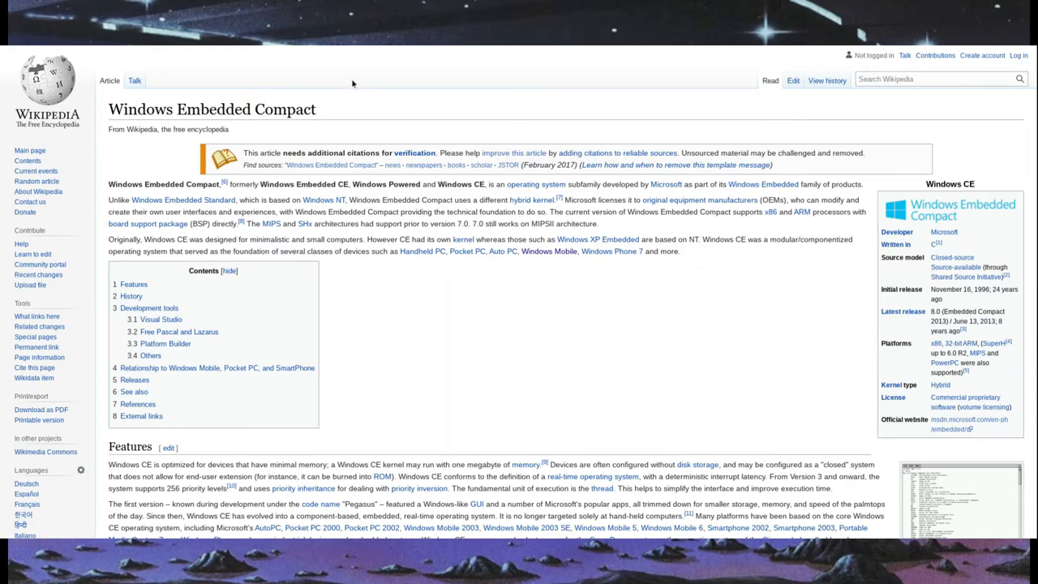
mouse_move(240, 49)
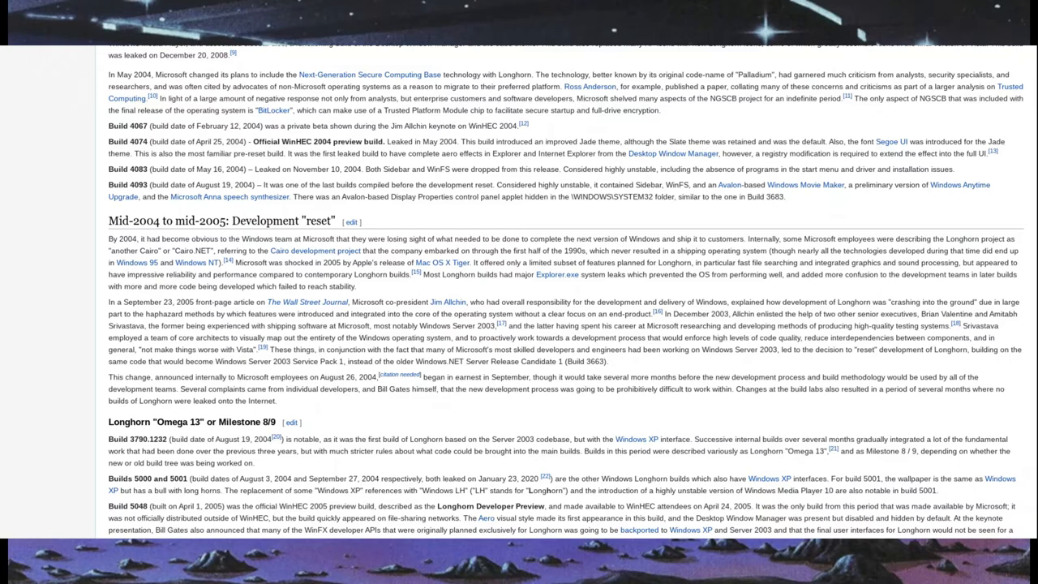
mouse_move(311, 213)
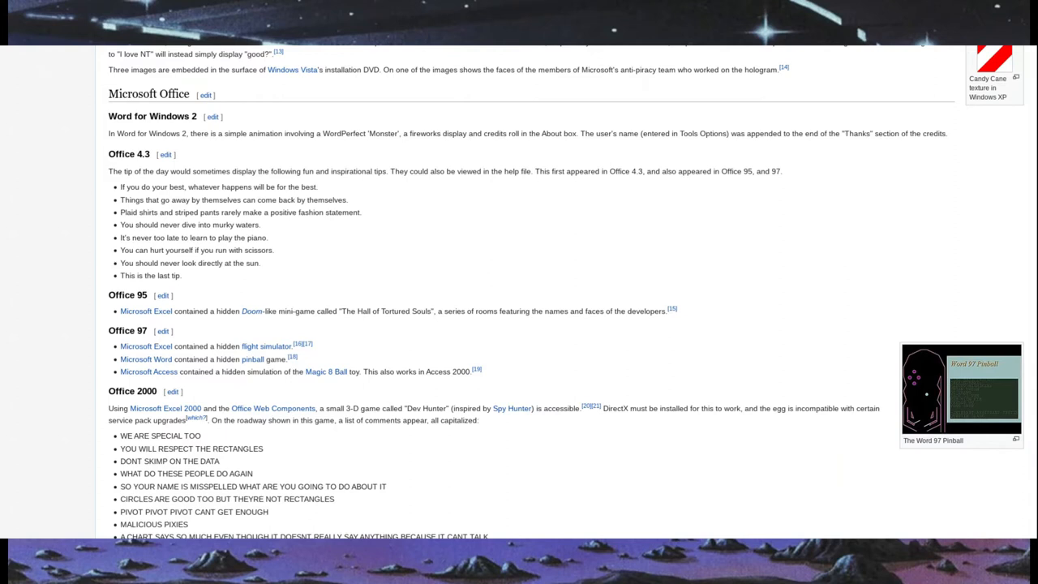
mouse_move(297, 309)
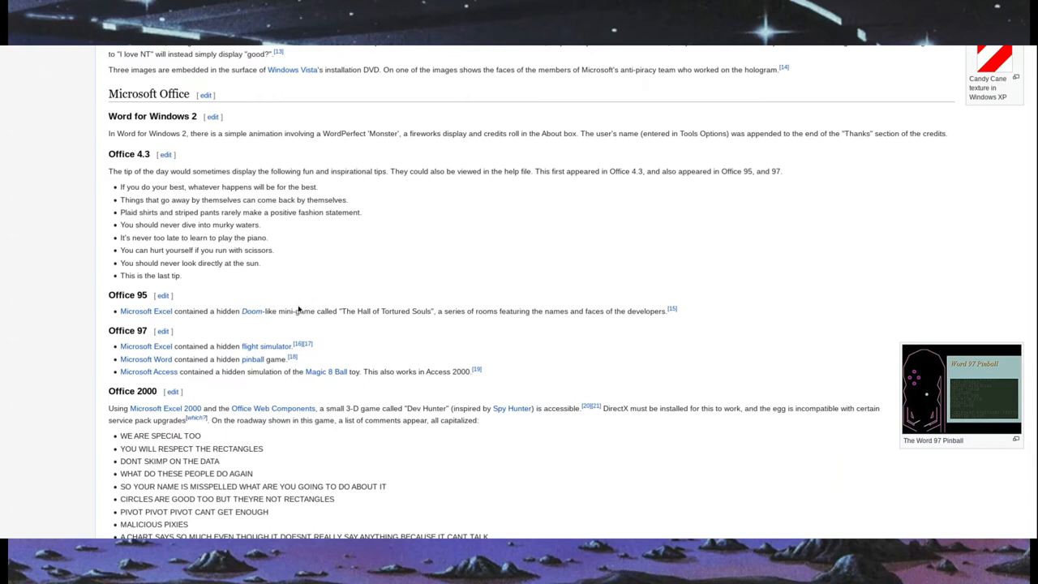
mouse_move(266, 345)
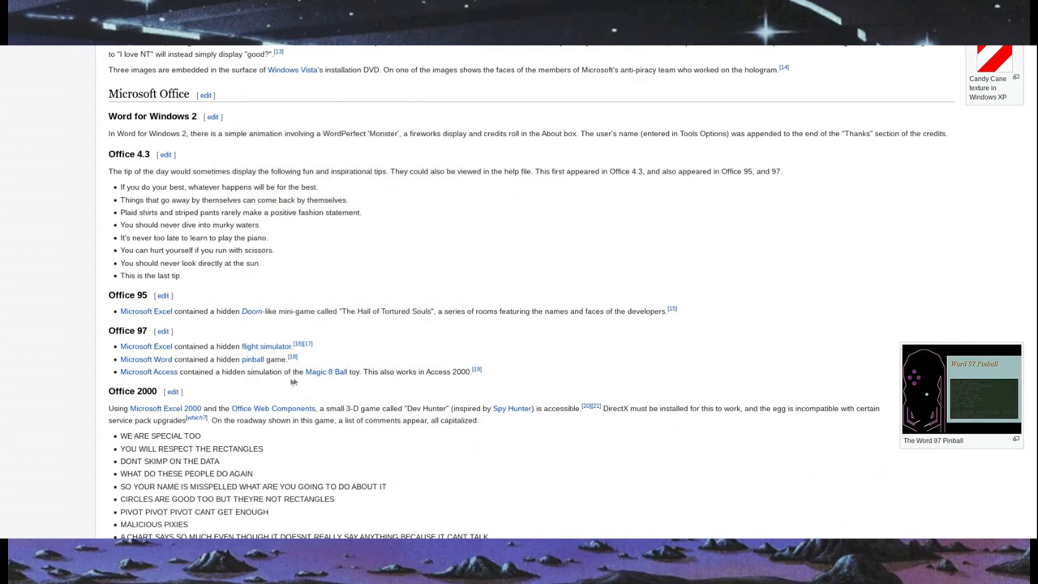
mouse_move(365, 385)
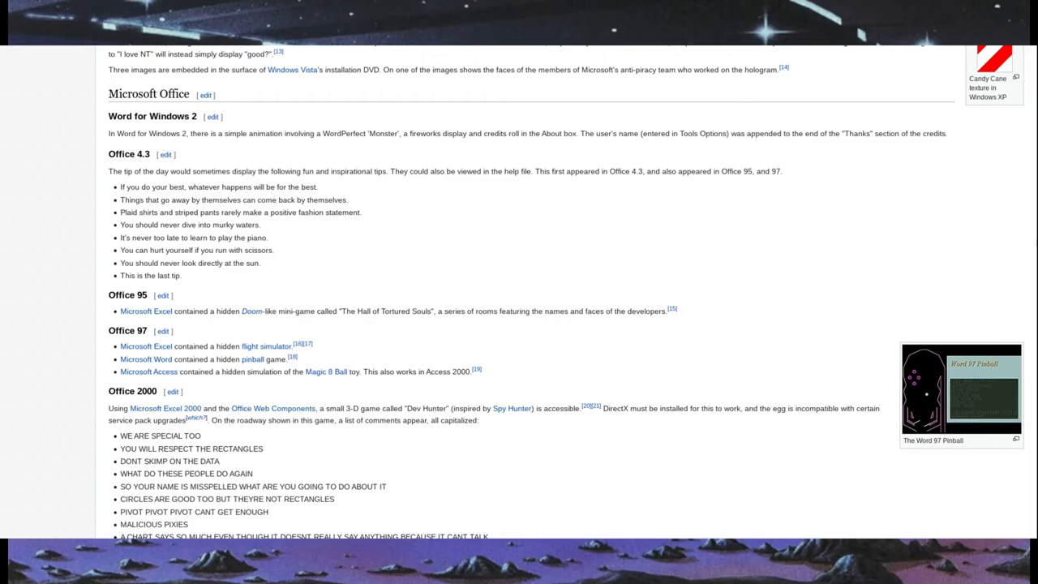
scroll(down, 3)
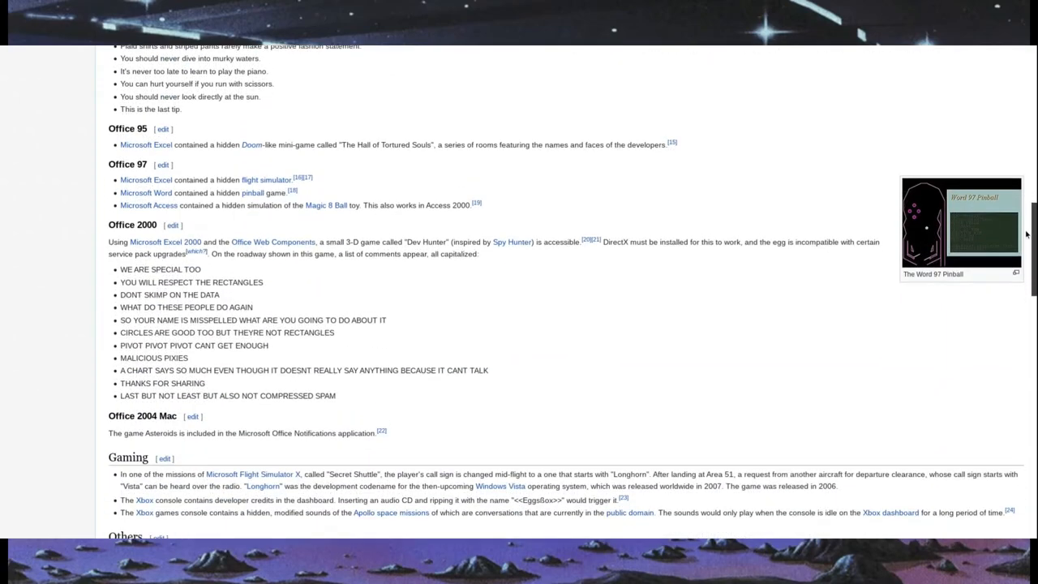
scroll(up, 3)
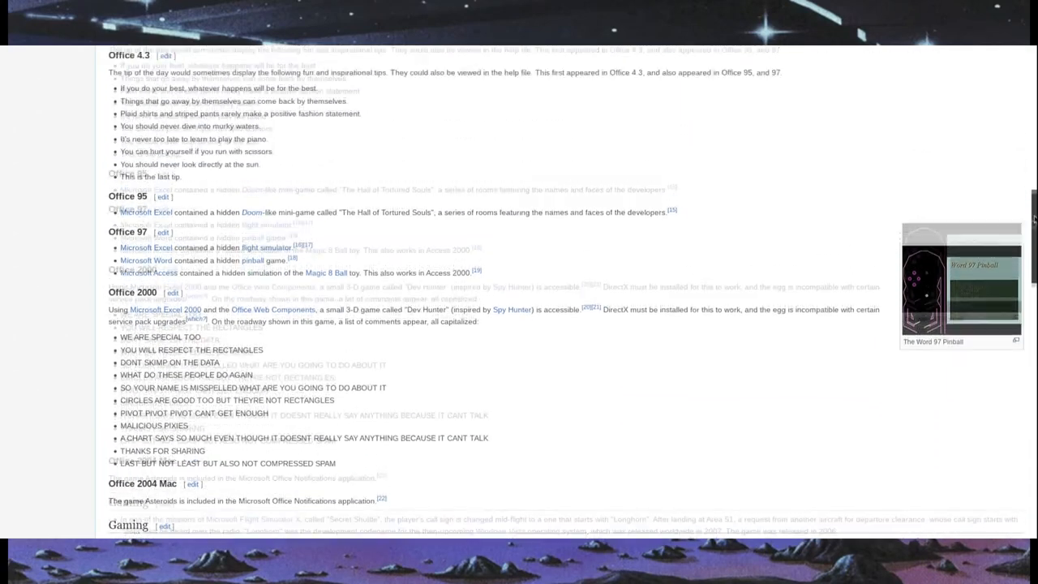
scroll(up, 3)
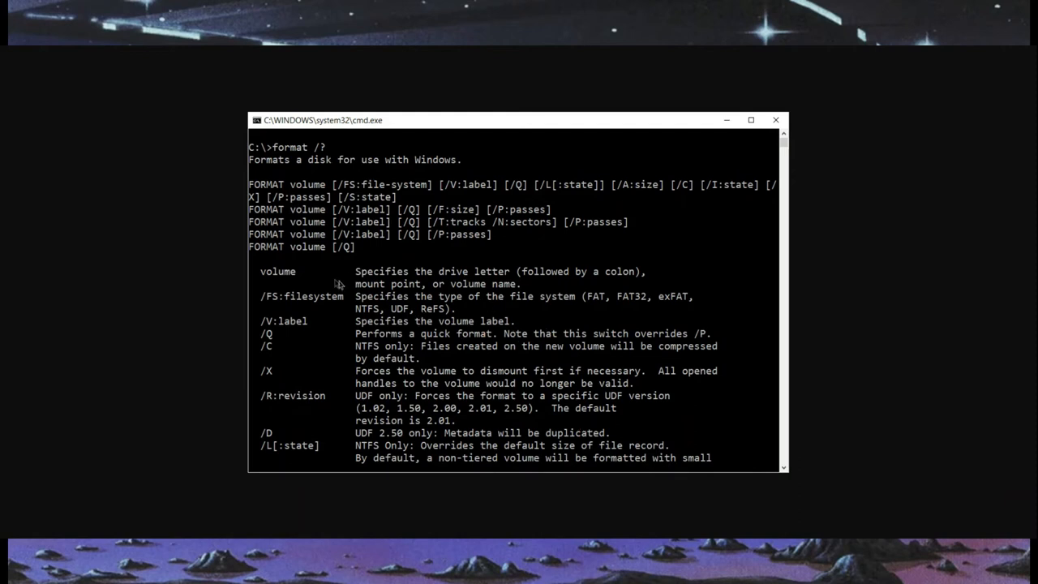
mouse_move(330, 281)
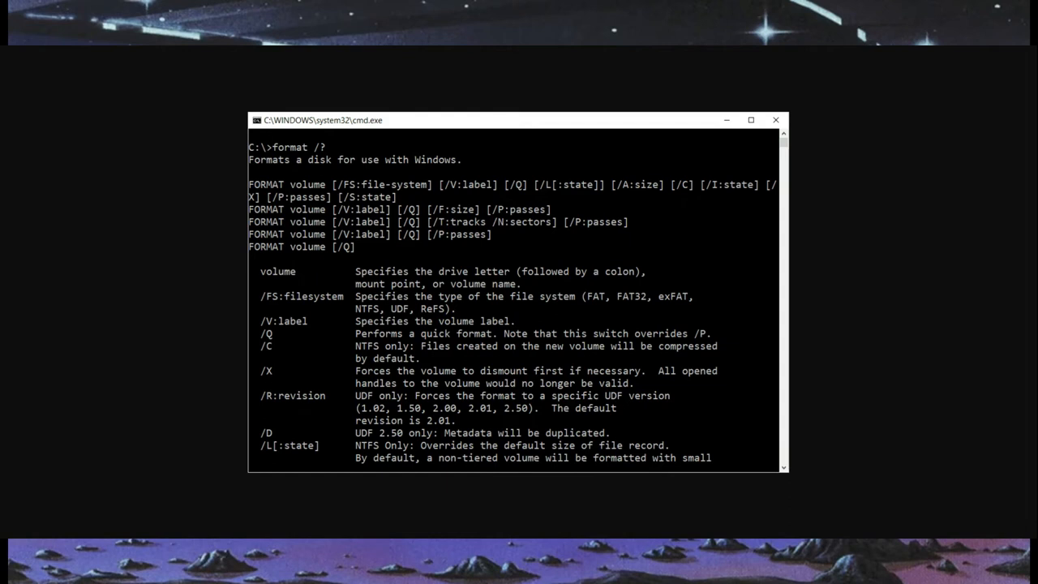
mouse_move(63, 48)
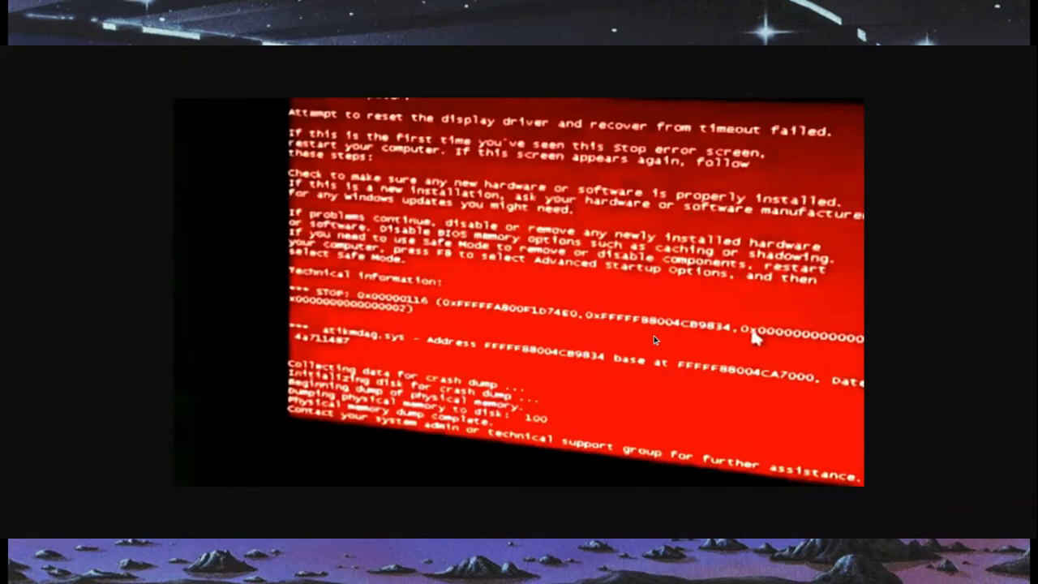
mouse_move(754, 337)
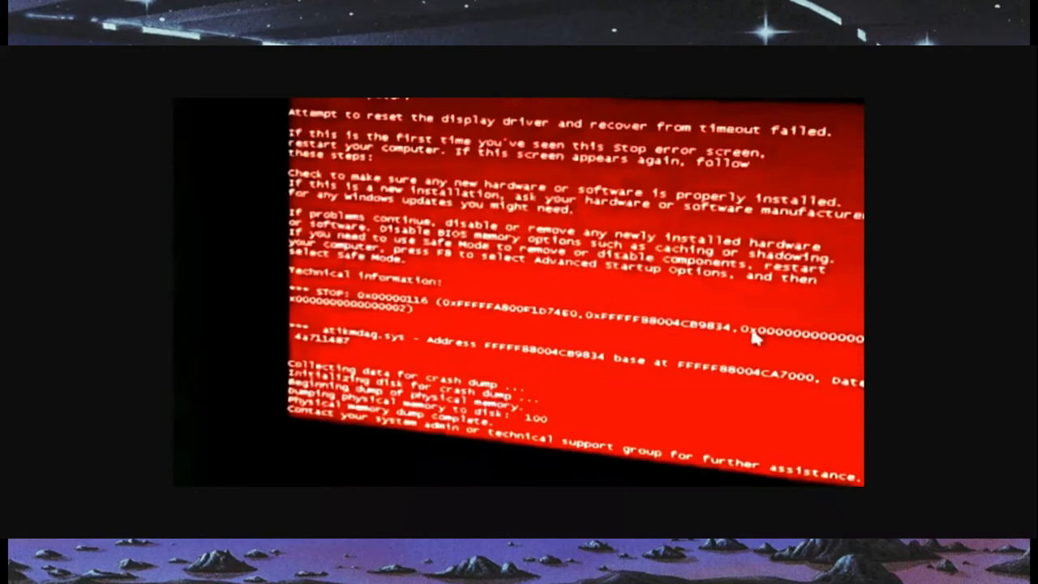
mouse_move(640, 315)
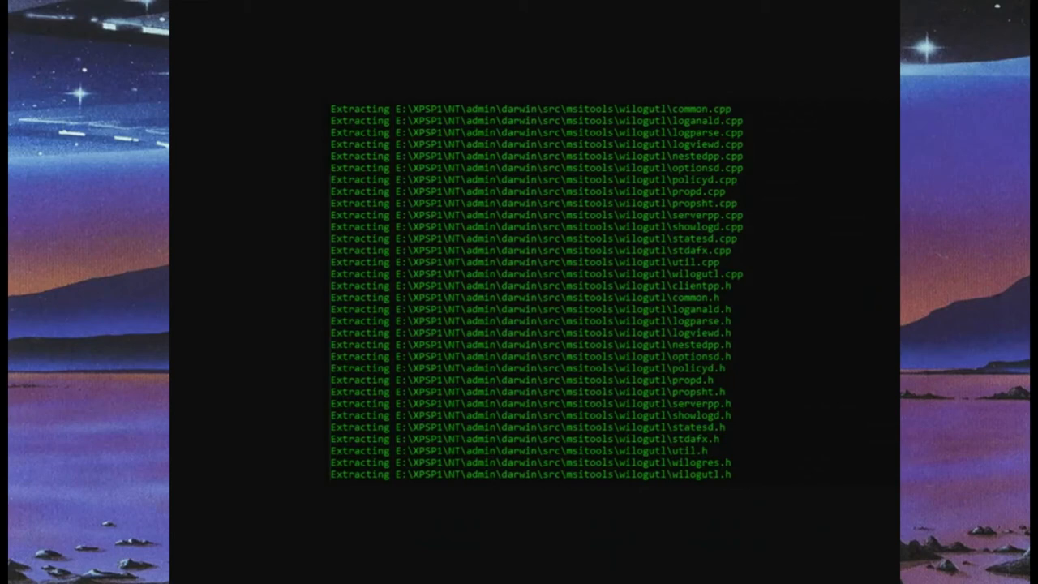
mouse_move(255, 43)
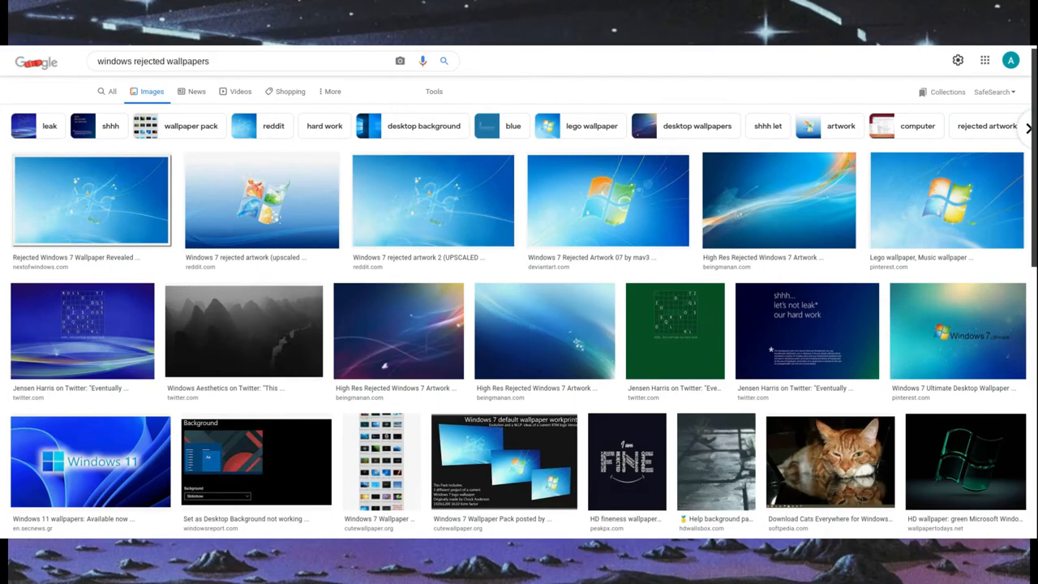
scroll(down, 3)
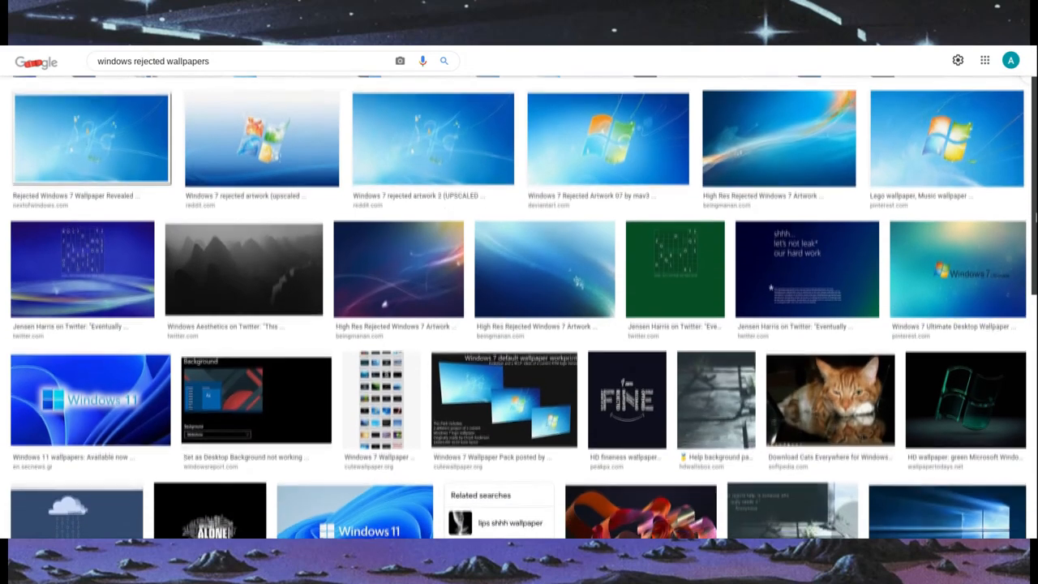
scroll(down, 3)
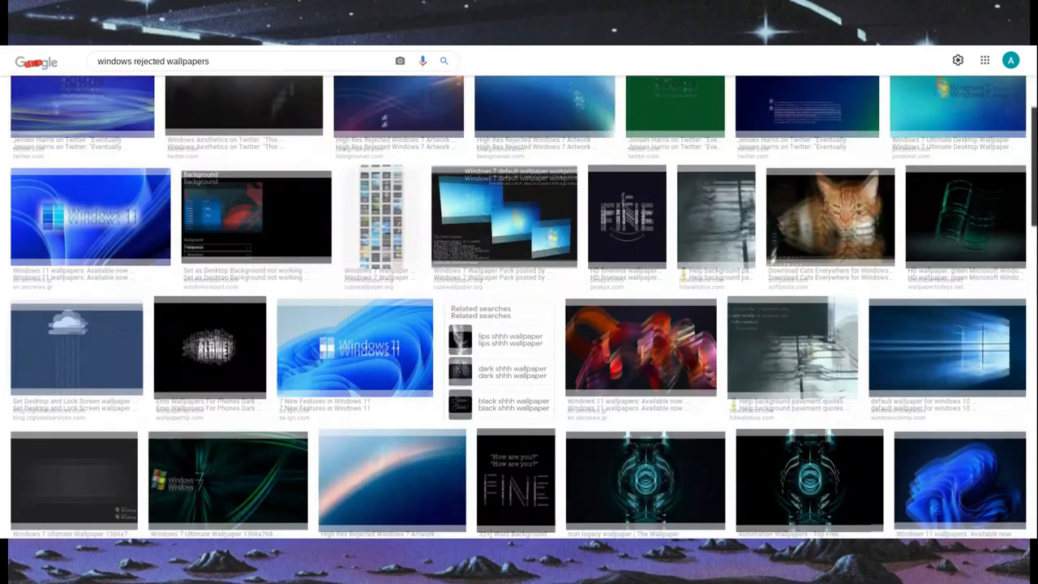
scroll(down, 3)
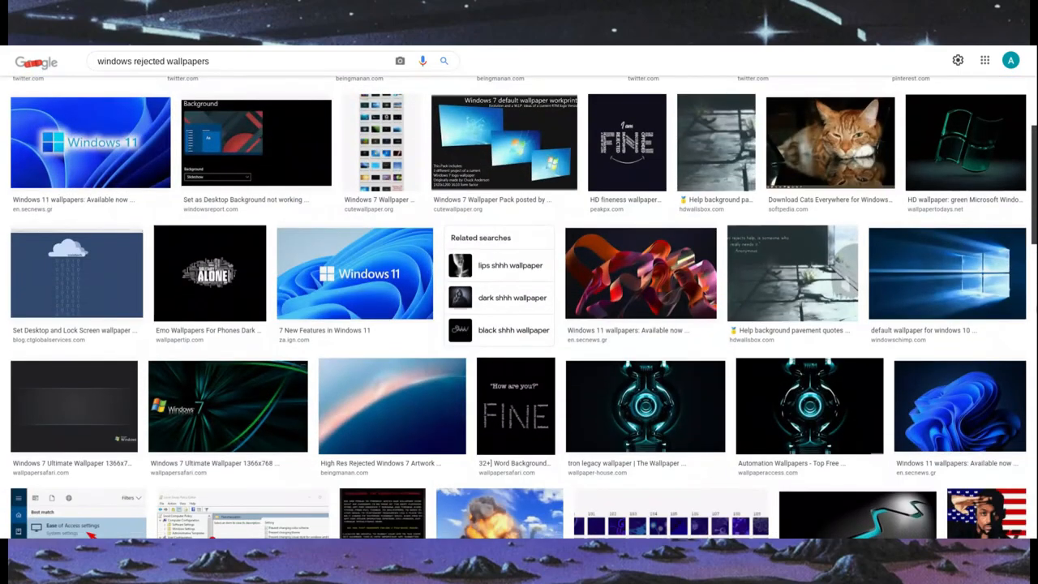
scroll(down, 3)
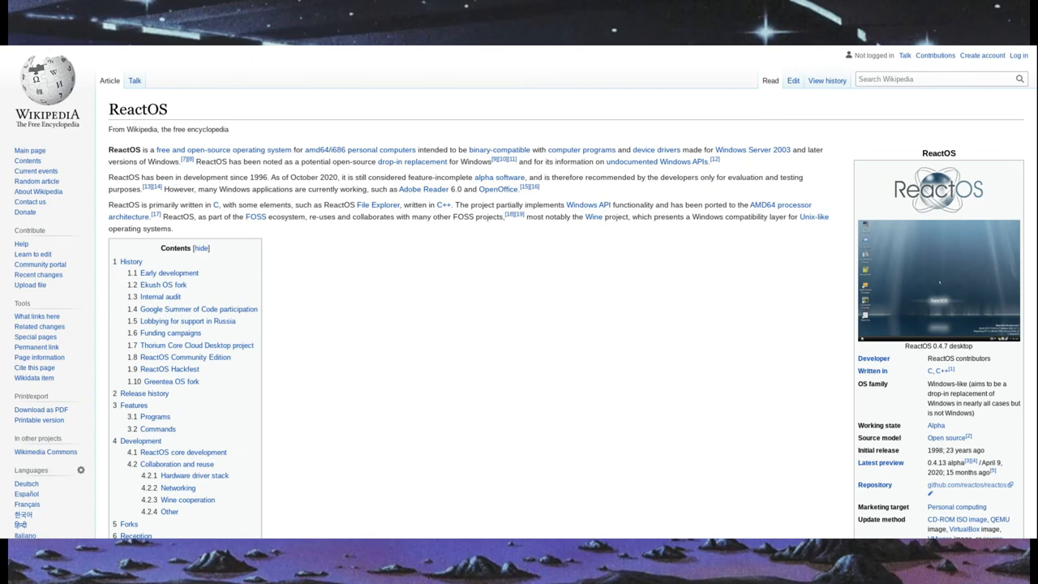
mouse_move(410, 49)
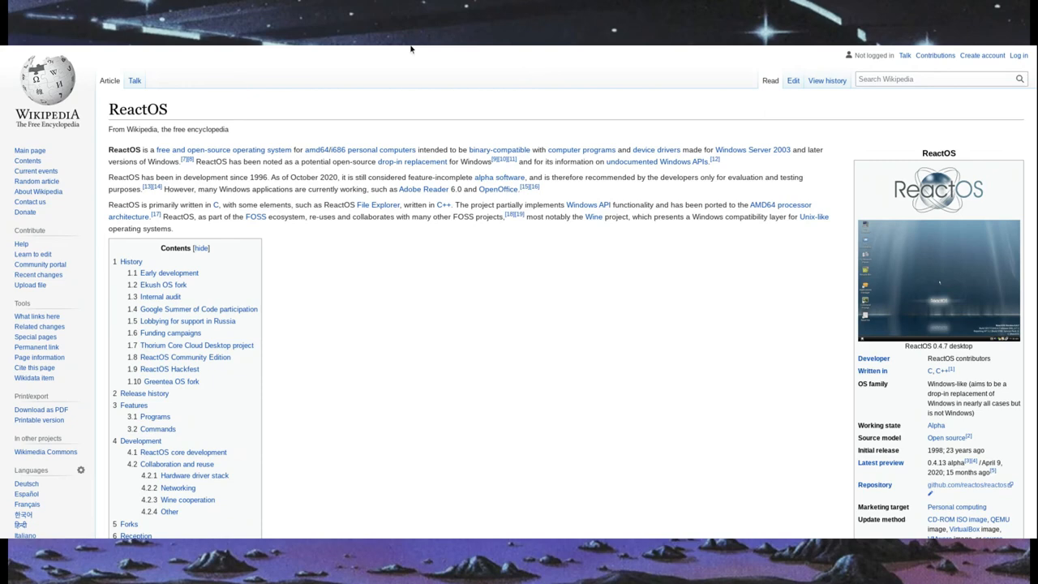
mouse_move(410, 49)
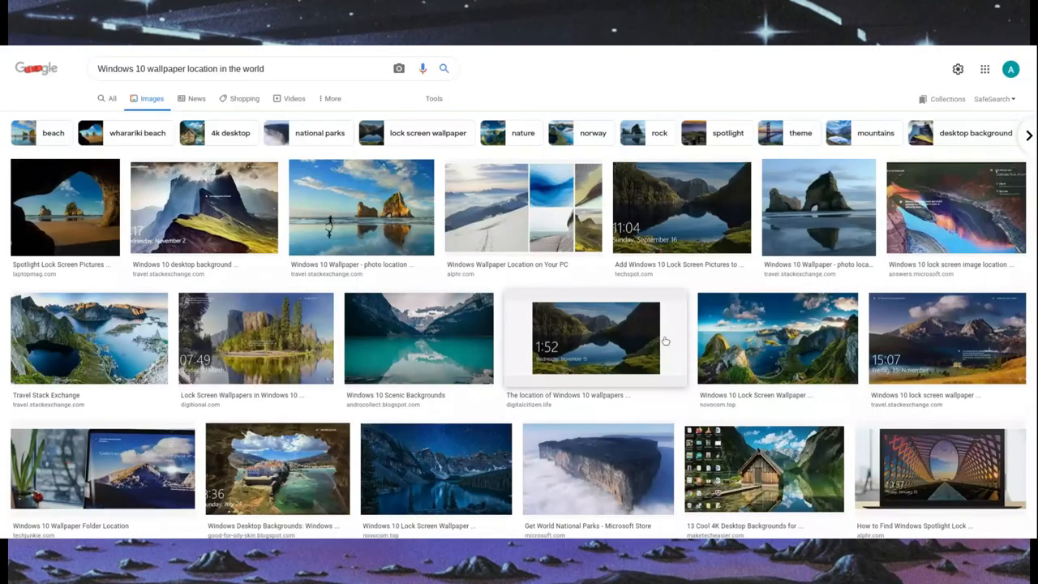
mouse_move(978, 306)
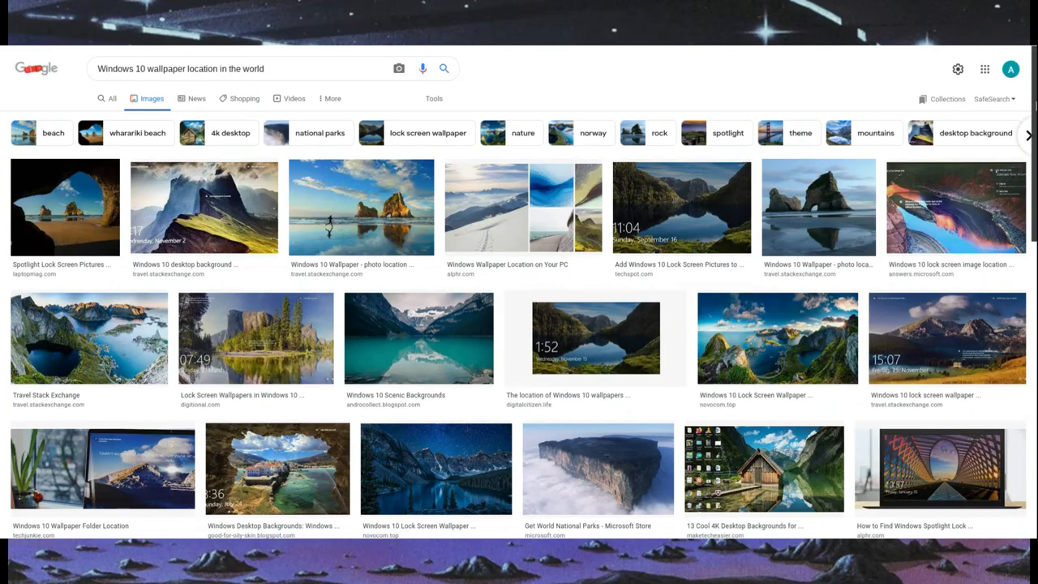
scroll(down, 3)
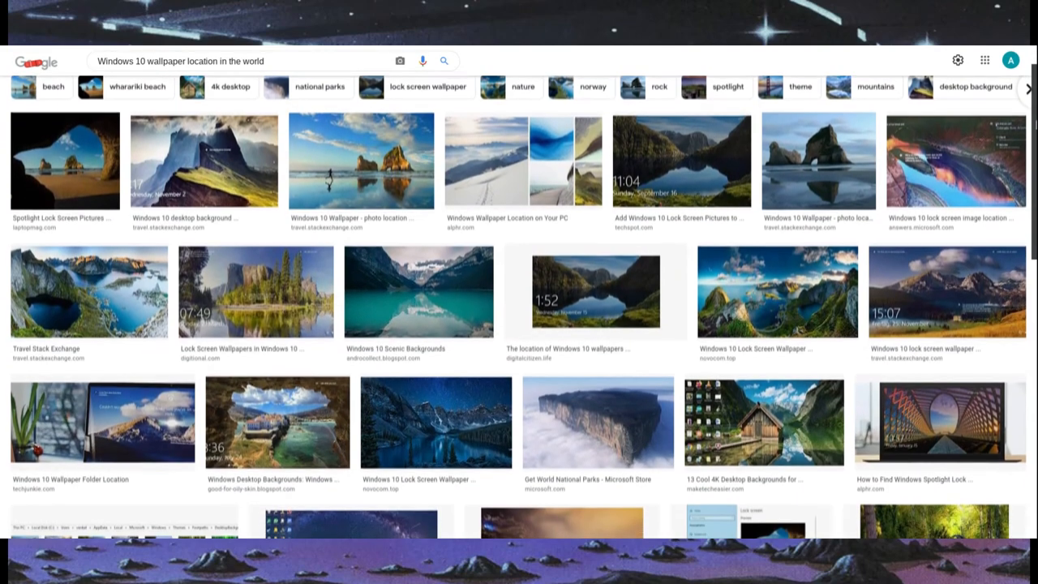
scroll(down, 3)
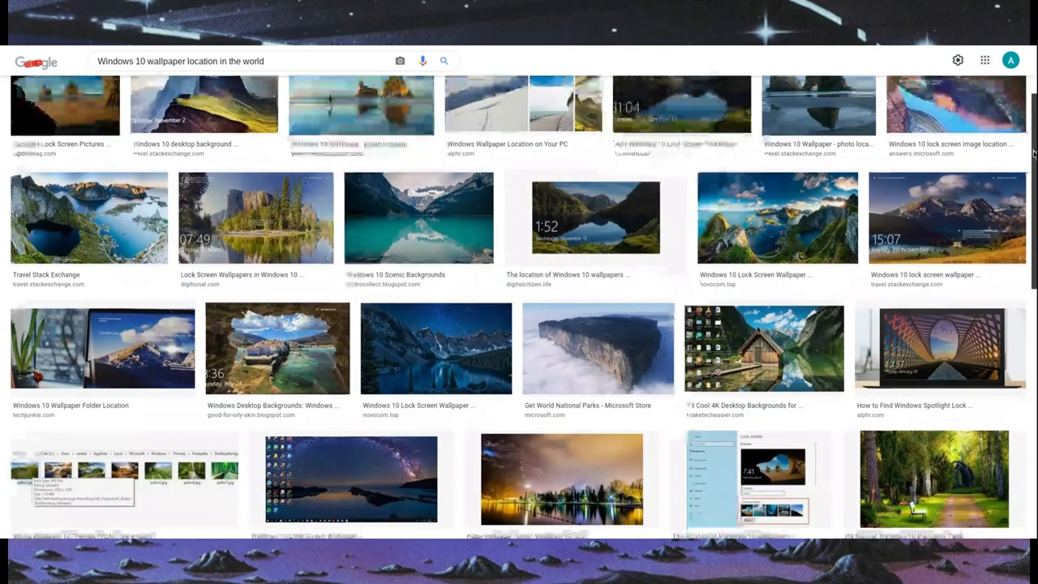